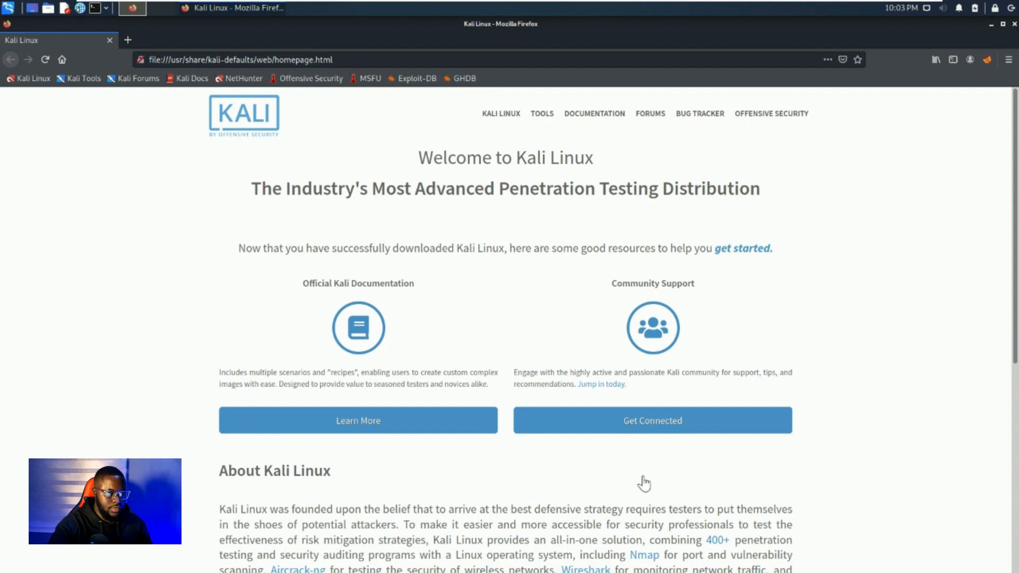
{"action": "mouse_move", "coordinate": [128, 40]}
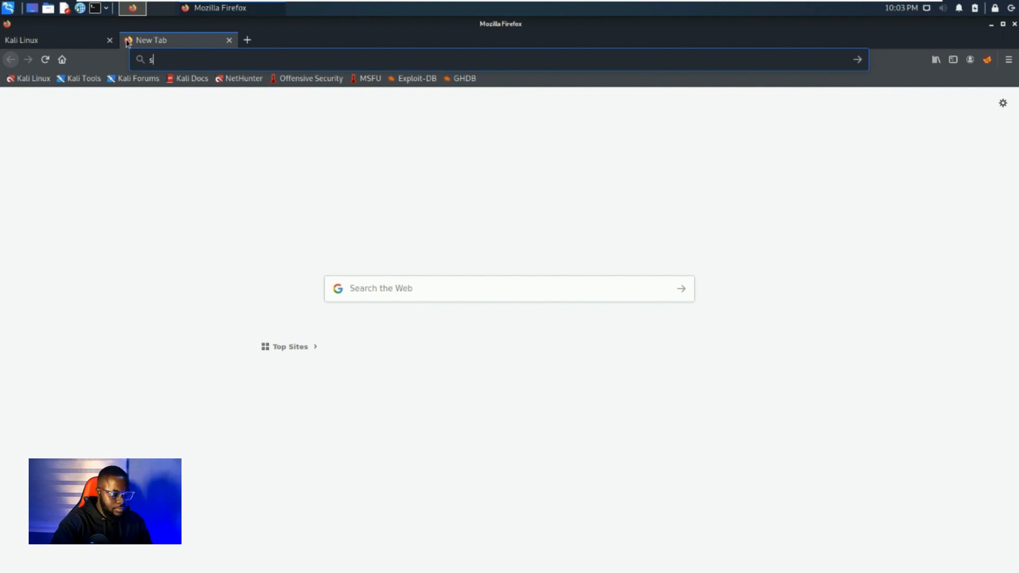
- Load shodan.io in a new Firefox tab
{"action": "type", "text": "hodan.io"}
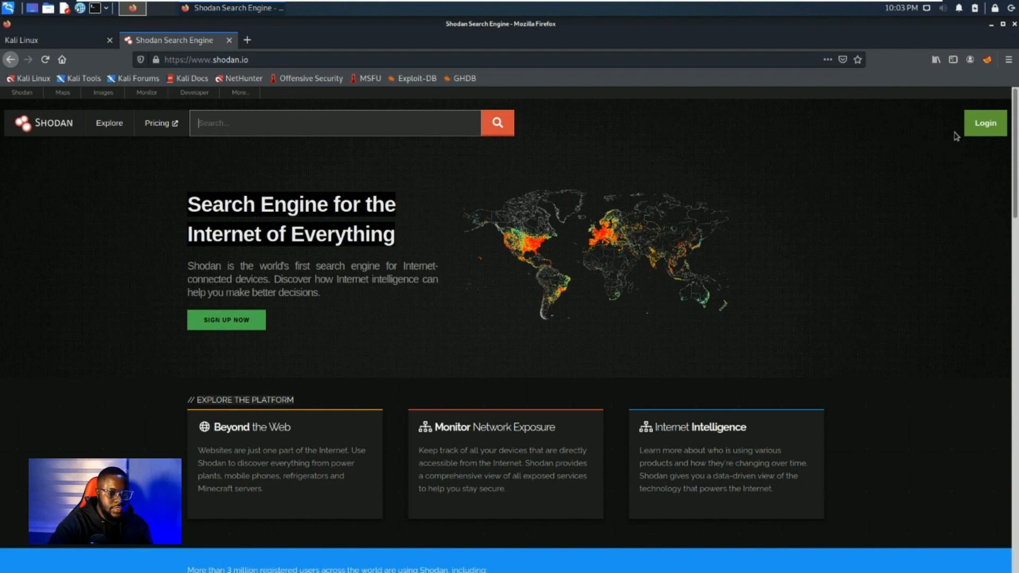
- Log in to Shodan with the saved autofill username and password
{"action": "left_click", "coordinate": [985, 122]}
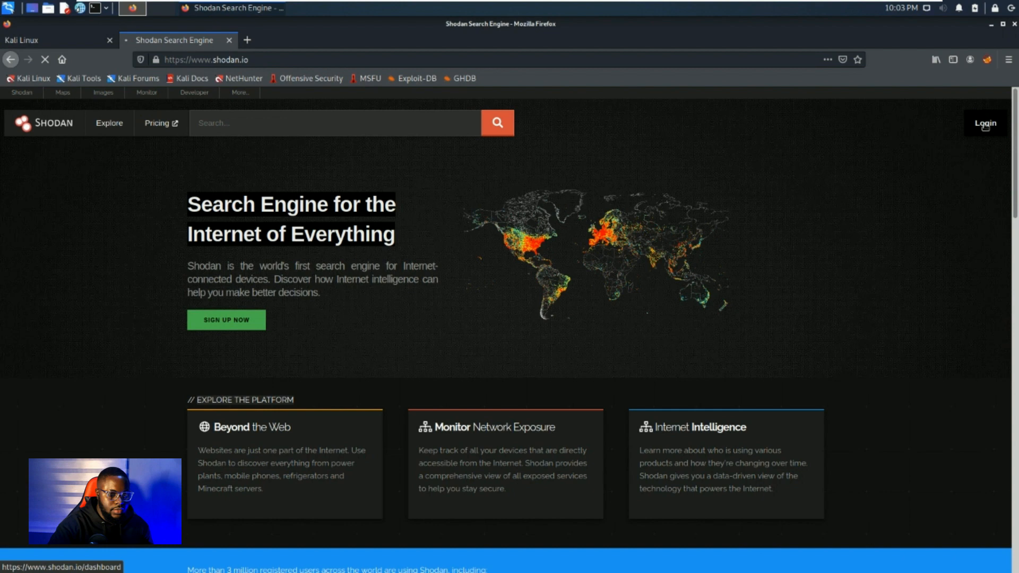
{"action": "left_click", "coordinate": [985, 122]}
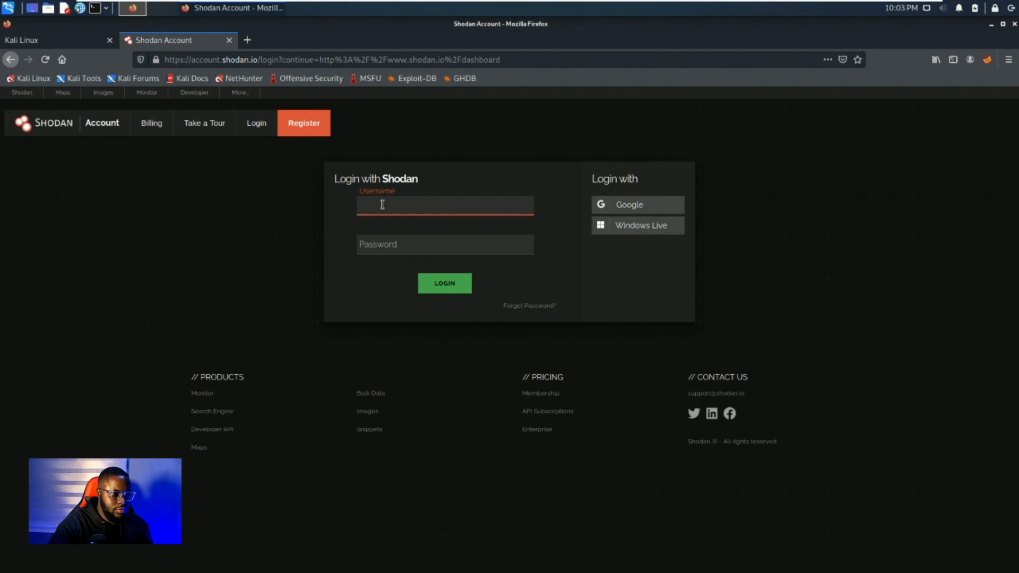
{"action": "left_click", "coordinate": [444, 205]}
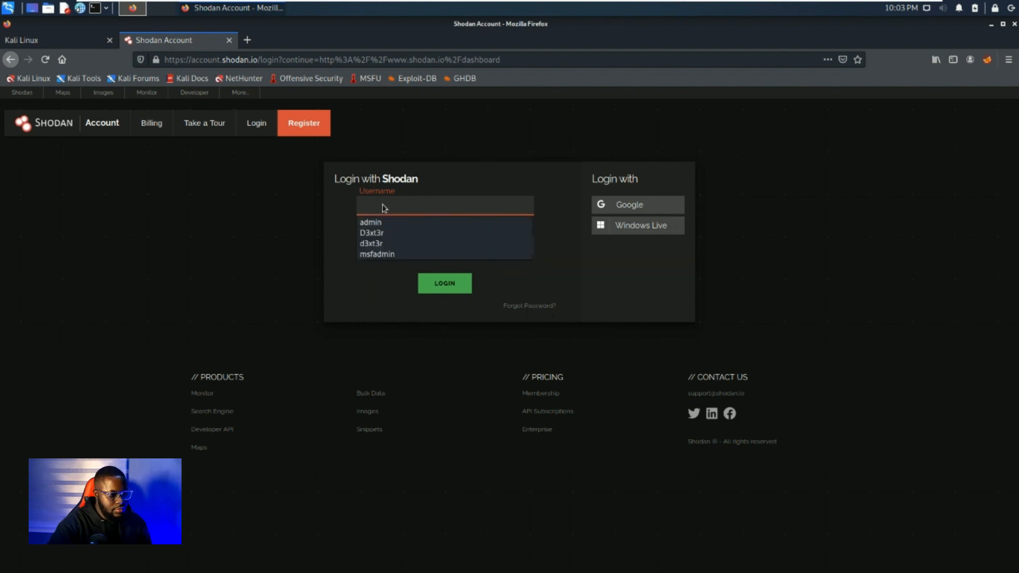
{"action": "left_click", "coordinate": [371, 233]}
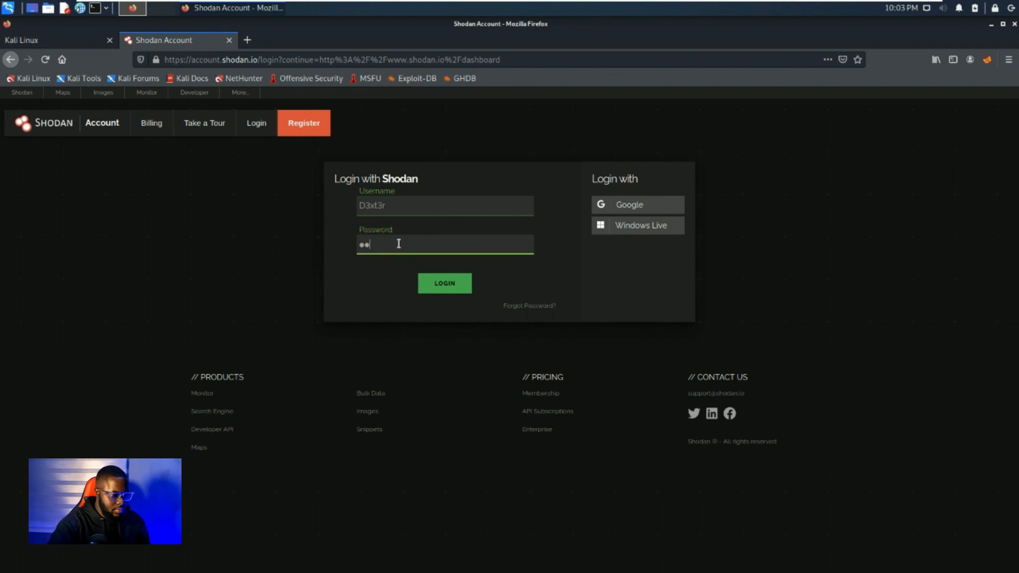
{"action": "type", "text": "password"}
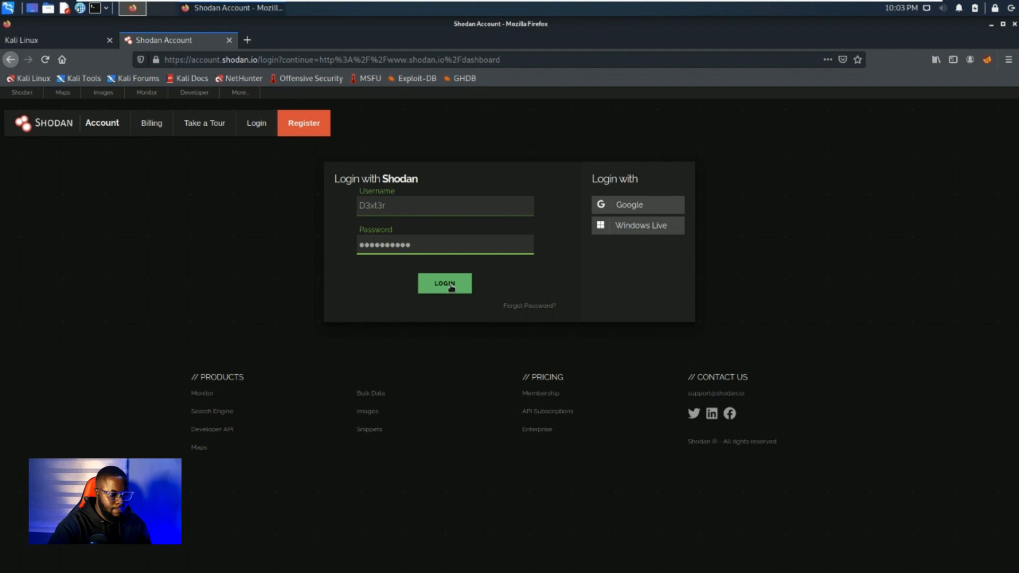
{"action": "left_click", "coordinate": [445, 283]}
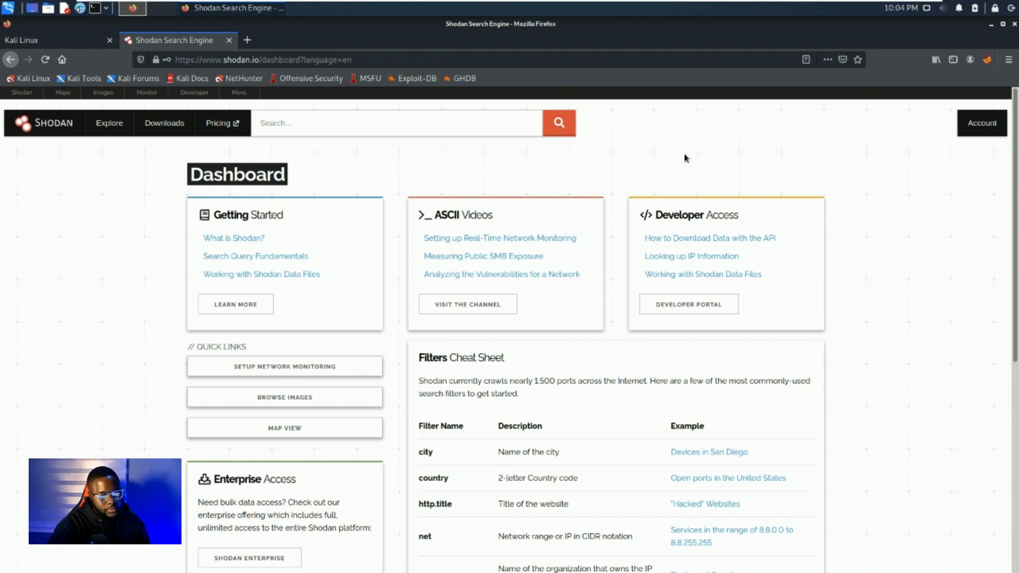
{"action": "mouse_move", "coordinate": [684, 161]}
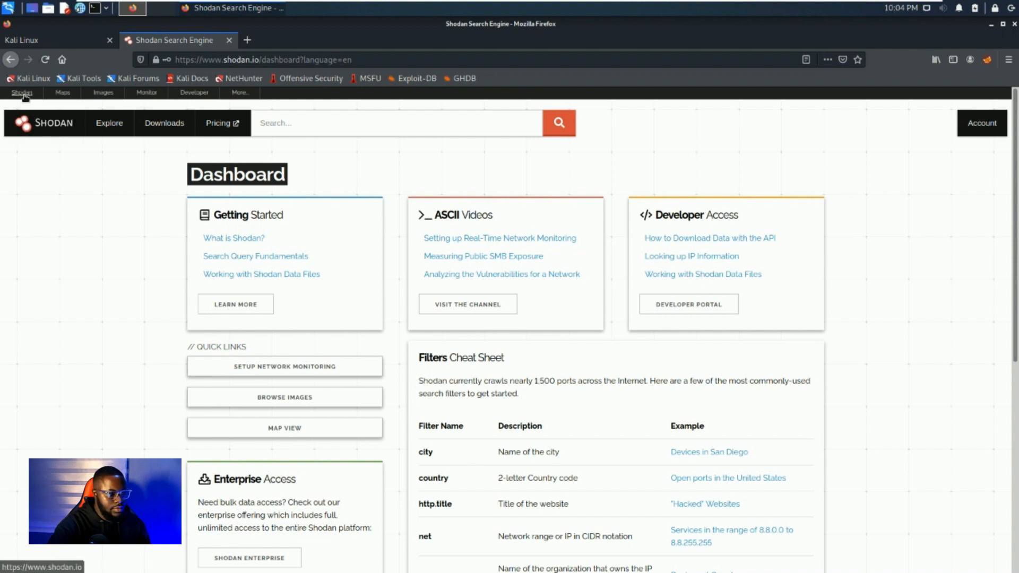
{"action": "mouse_move", "coordinate": [102, 93]}
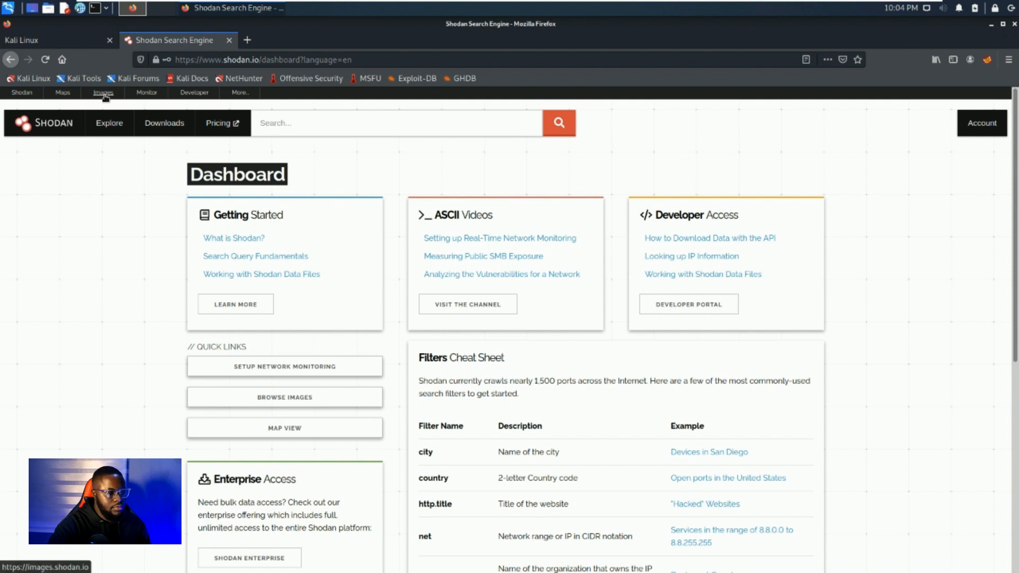
- Open images.shodan.io to browse the 793,694 screenshot results
{"action": "left_click", "coordinate": [103, 92]}
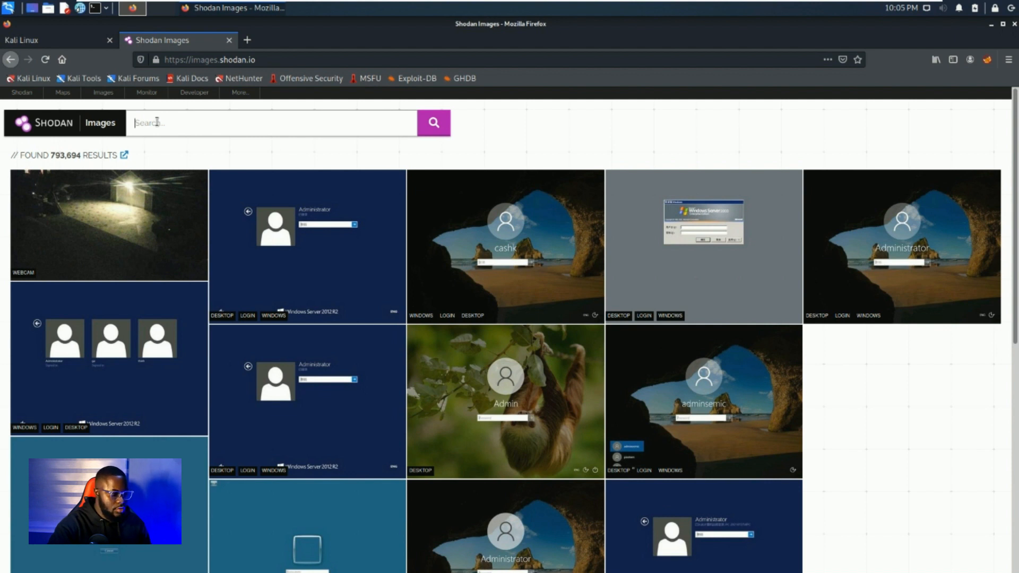
- Search Shodan Images for 'encrypted', correcting the 'encypted' typo
{"action": "type", "text": "encypted"}
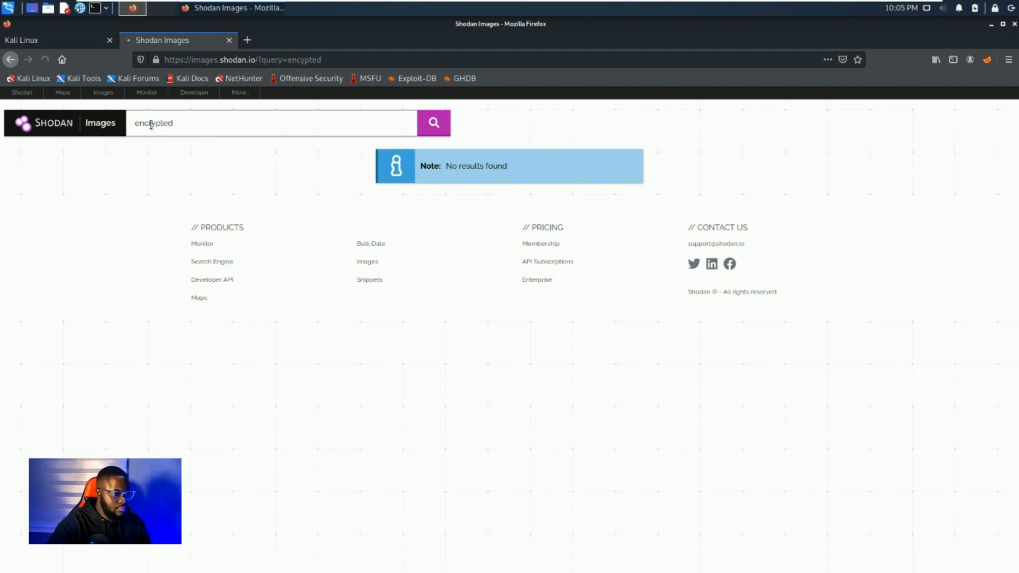
{"action": "left_click", "coordinate": [433, 123]}
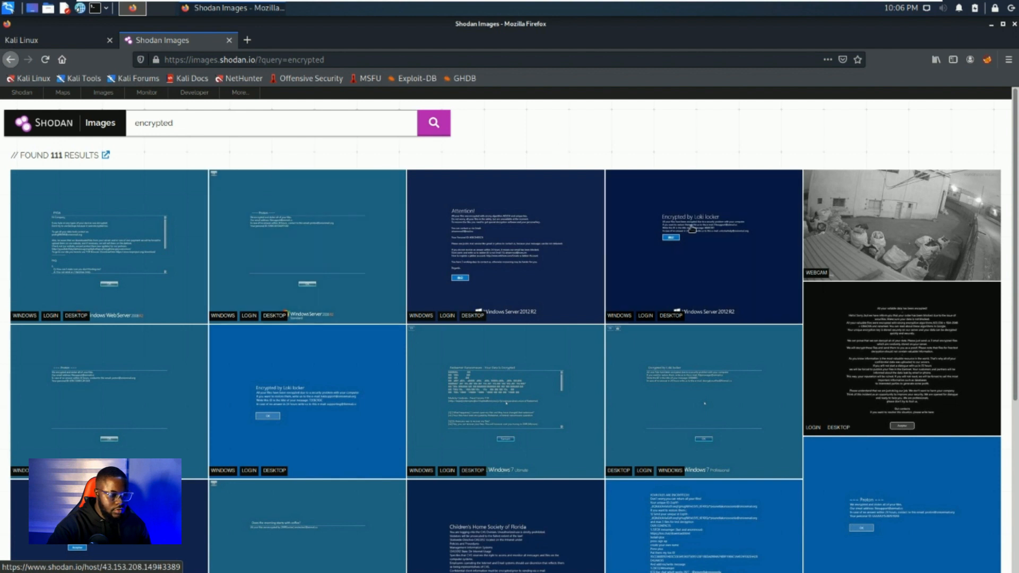
{"action": "mouse_move", "coordinate": [703, 239]}
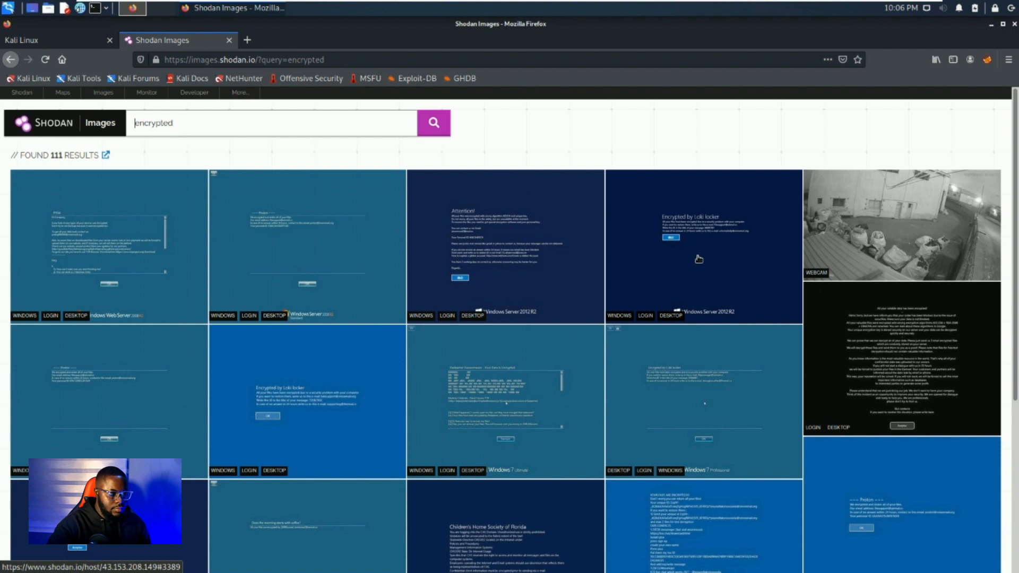
{"action": "right_click", "coordinate": [698, 258]}
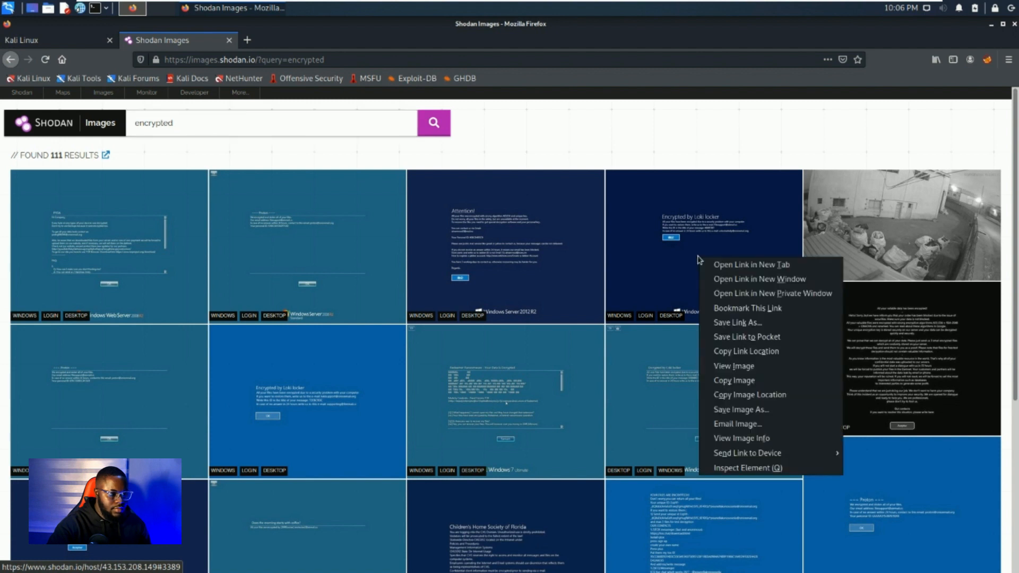
{"action": "left_click", "coordinate": [752, 264]}
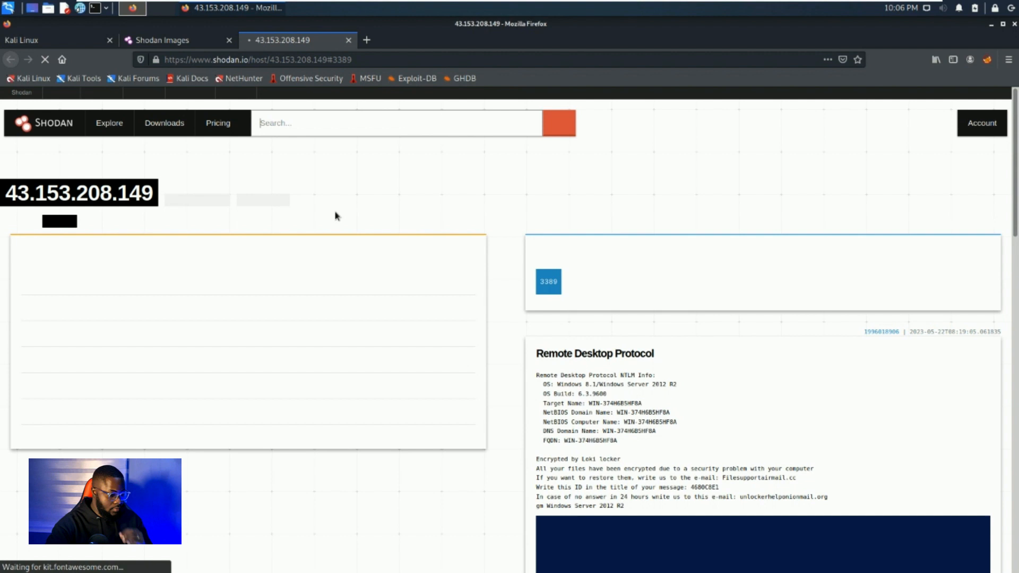
{"action": "scroll", "scroll_direction": "down", "scroll_amount": 3}
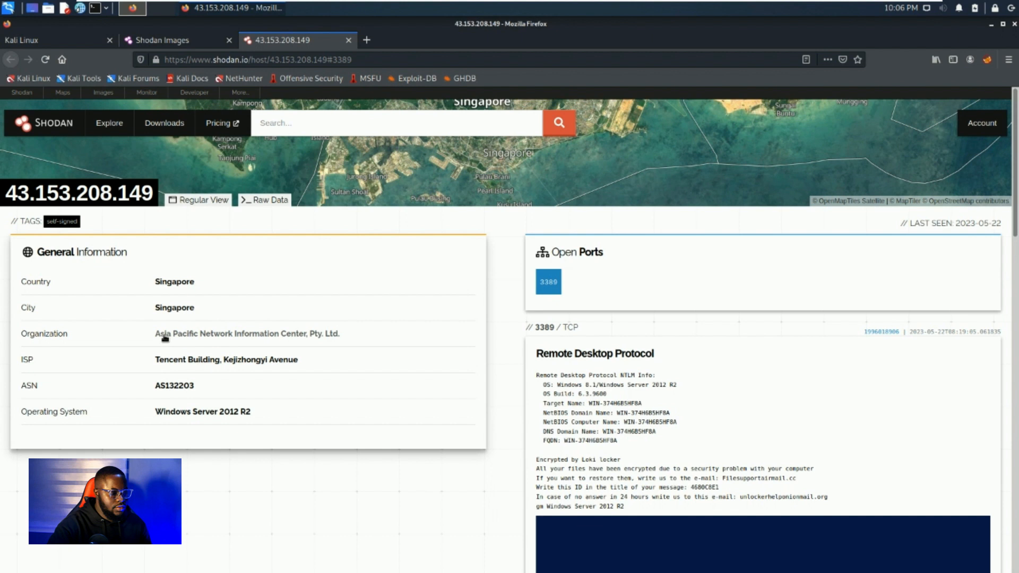
{"action": "mouse_move", "coordinate": [276, 349]}
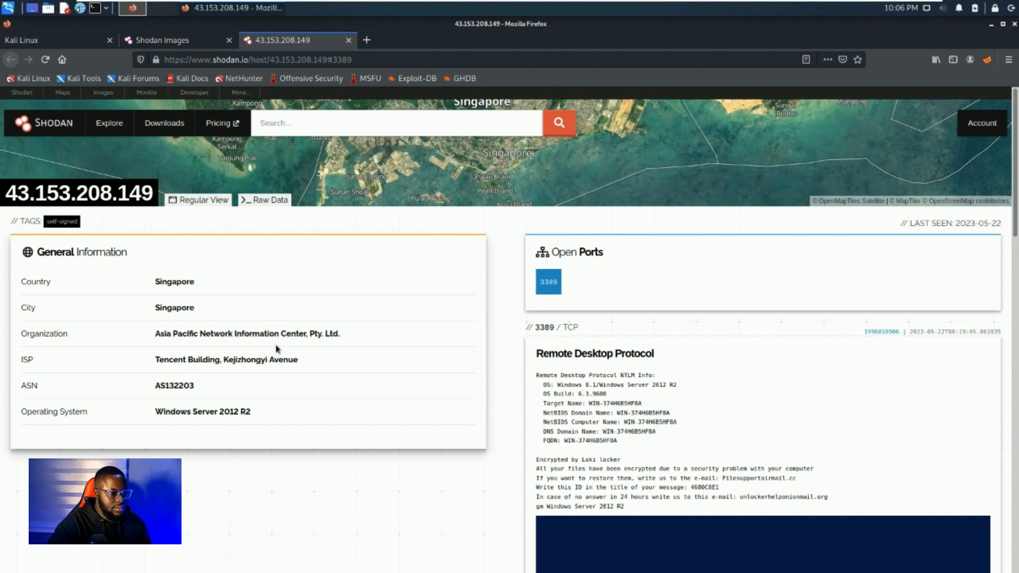
{"action": "mouse_move", "coordinate": [344, 351]}
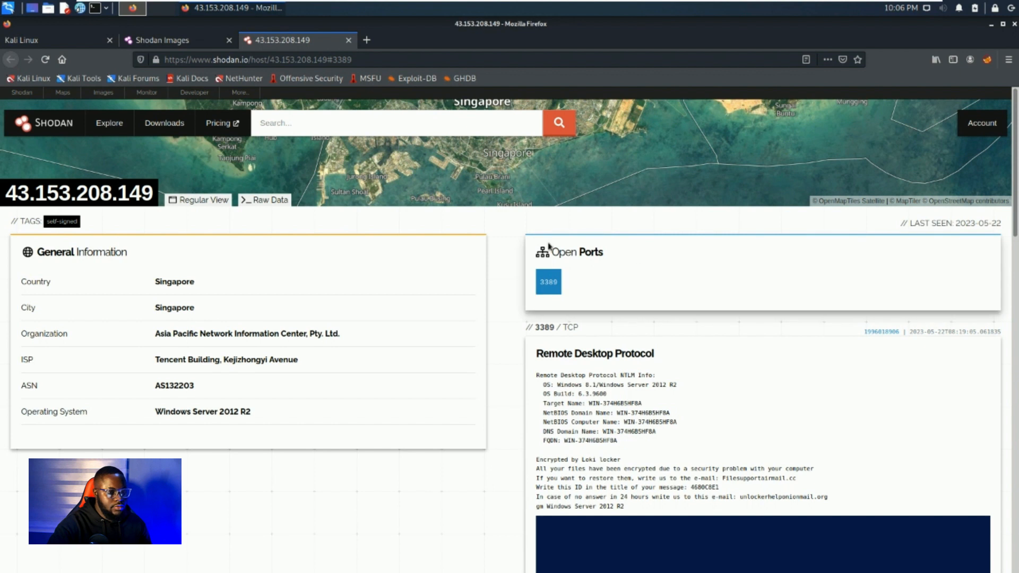
{"action": "mouse_move", "coordinate": [568, 266]}
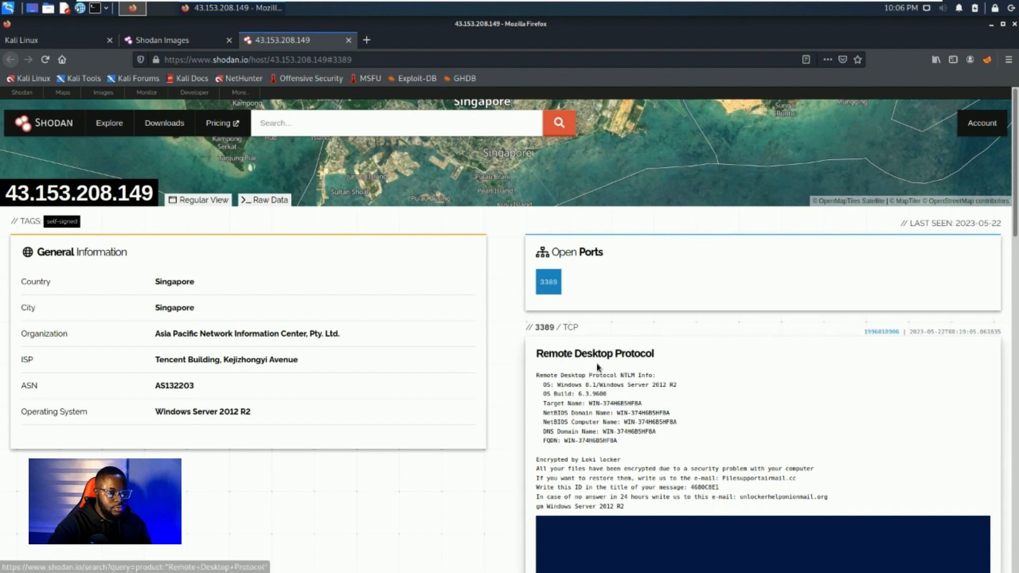
{"action": "mouse_move", "coordinate": [680, 409]}
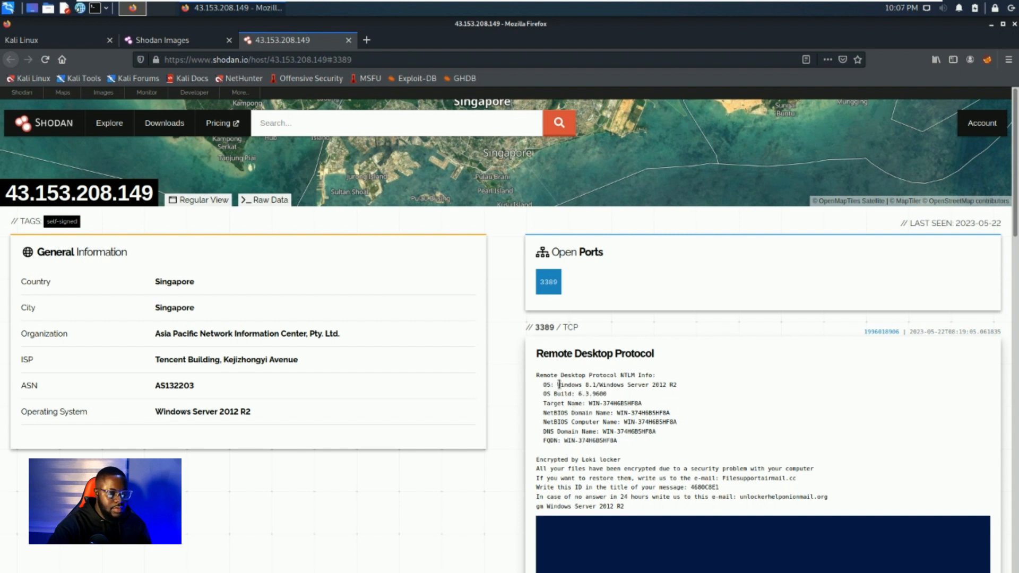
{"action": "mouse_move", "coordinate": [656, 392]}
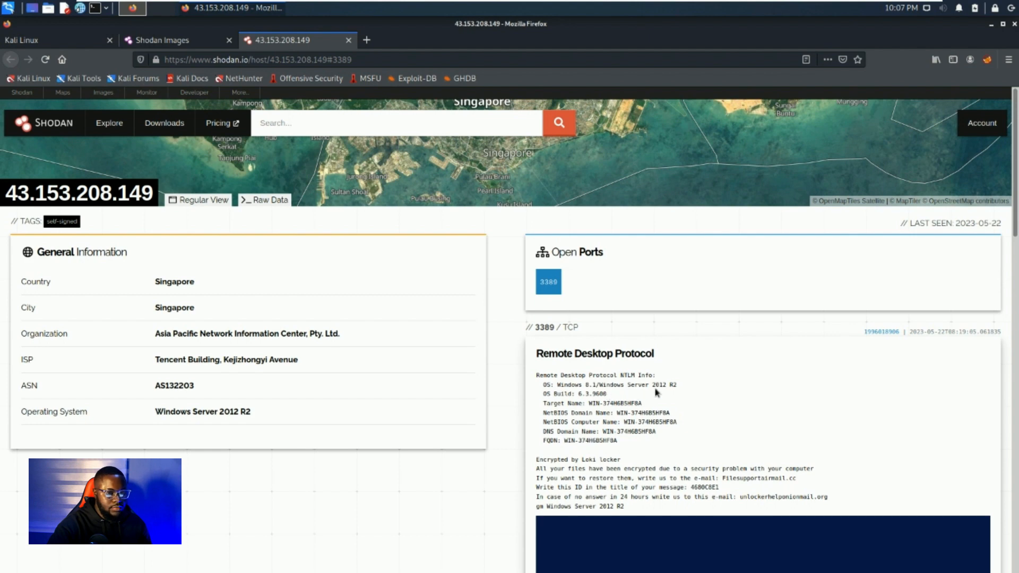
{"action": "mouse_move", "coordinate": [717, 435]}
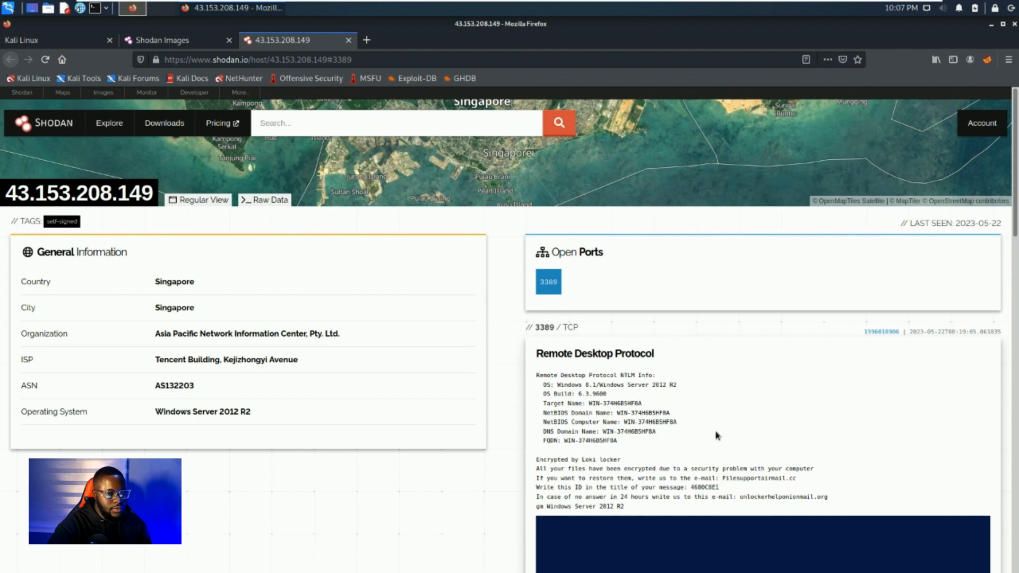
{"action": "scroll", "scroll_direction": "down", "scroll_amount": 3}
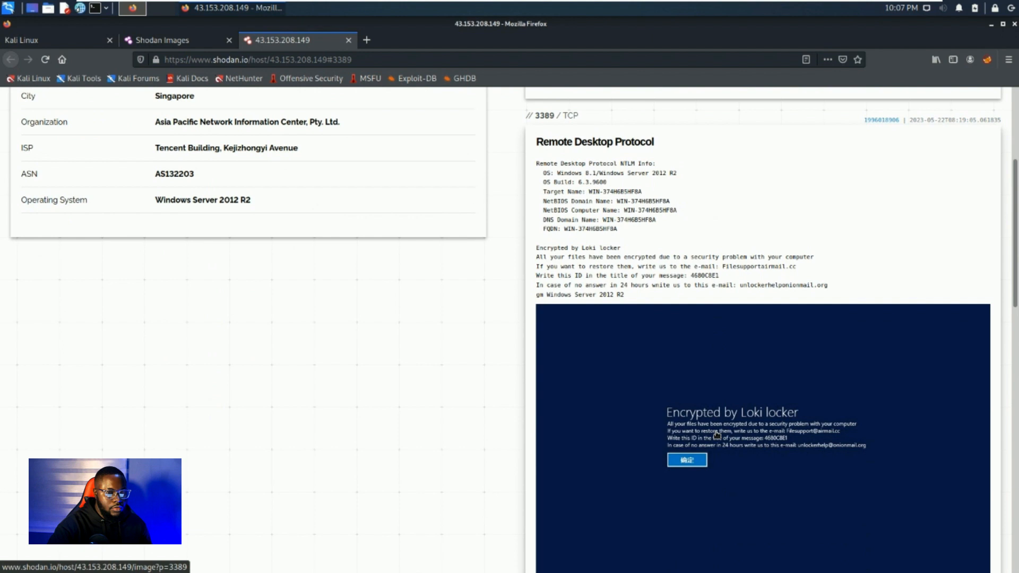
{"action": "scroll", "scroll_direction": "down", "scroll_amount": 3}
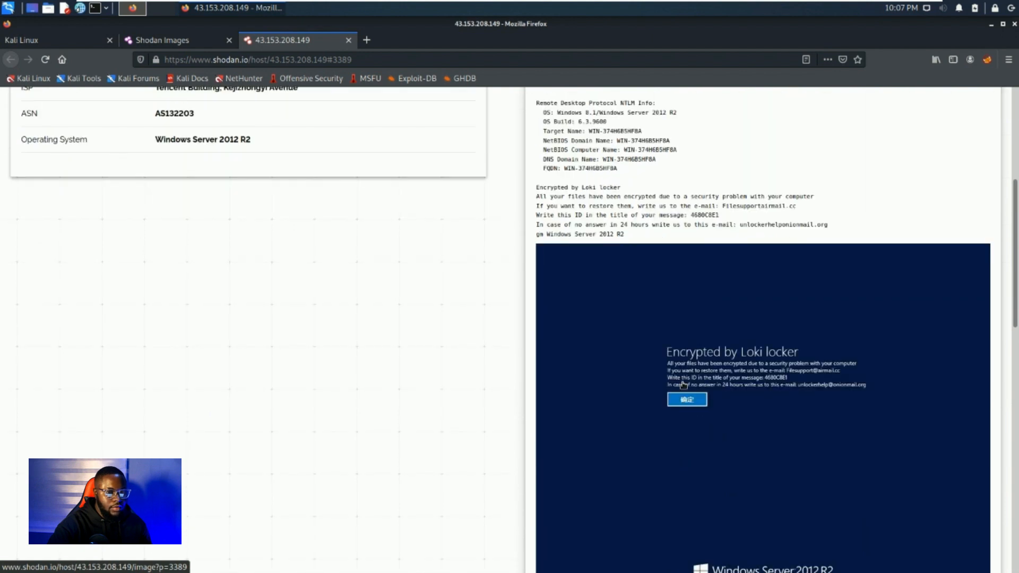
{"action": "mouse_move", "coordinate": [710, 393]}
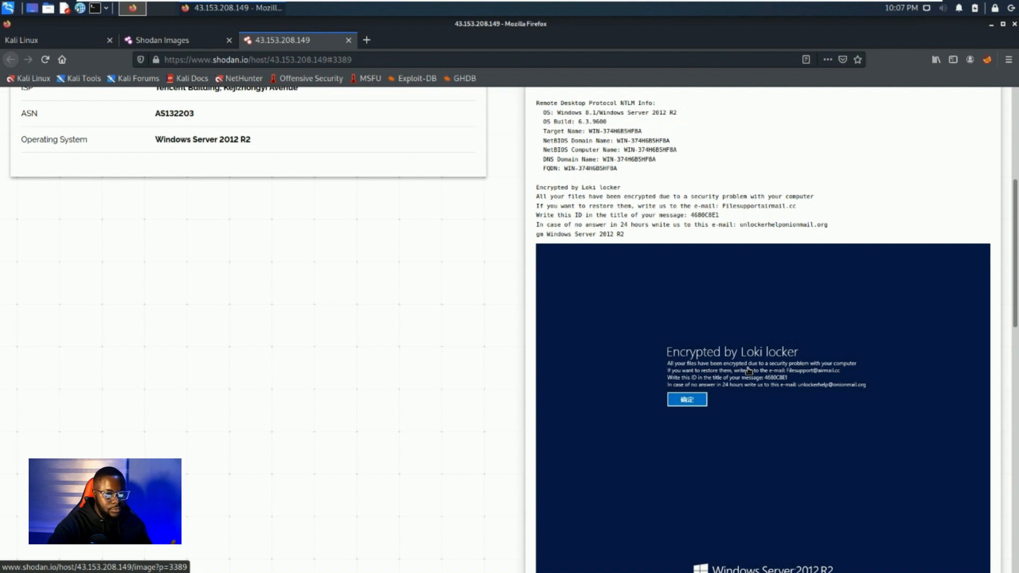
{"action": "scroll", "scroll_direction": "down", "scroll_amount": 3}
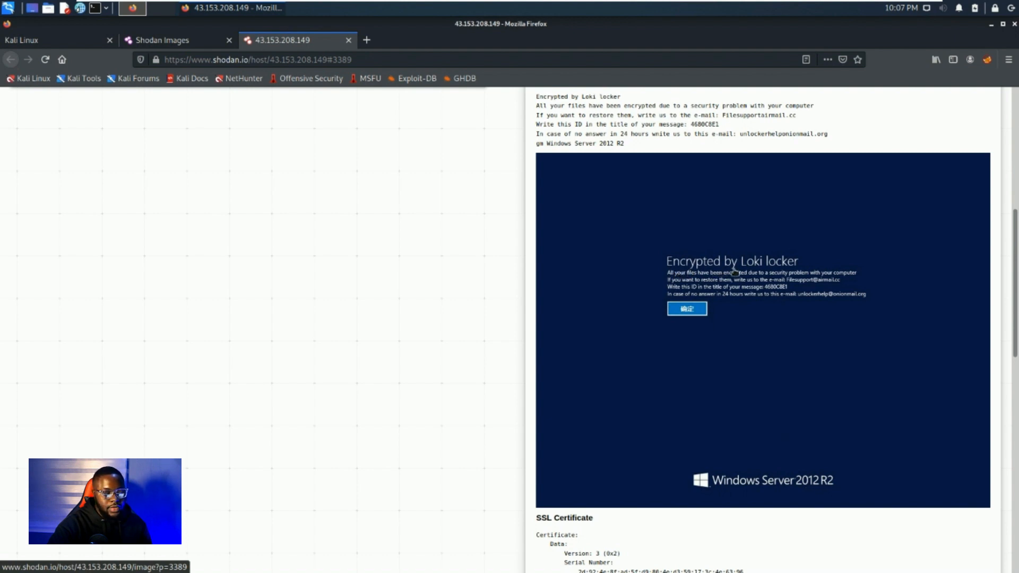
{"action": "mouse_move", "coordinate": [779, 272]}
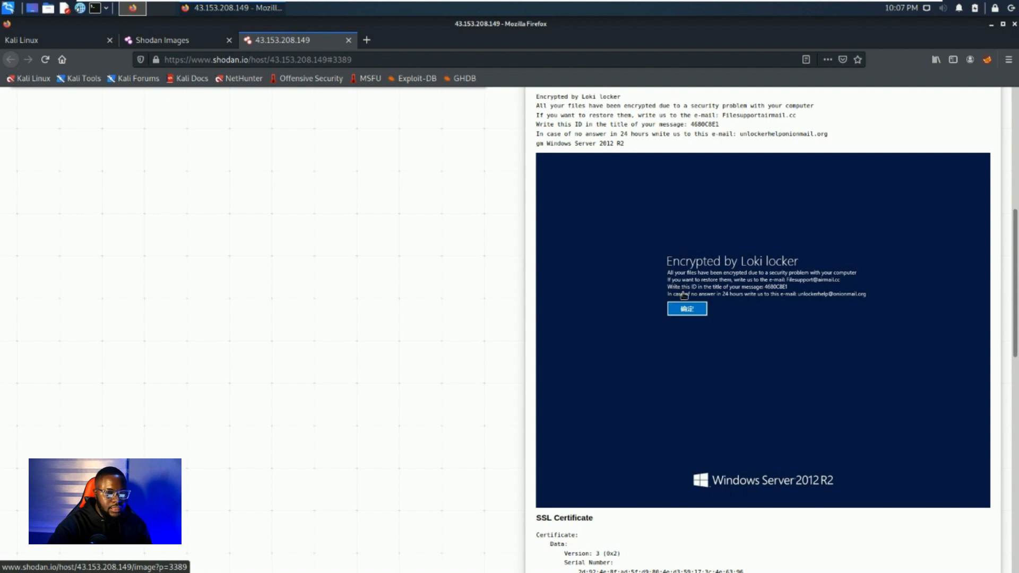
{"action": "mouse_move", "coordinate": [697, 299]}
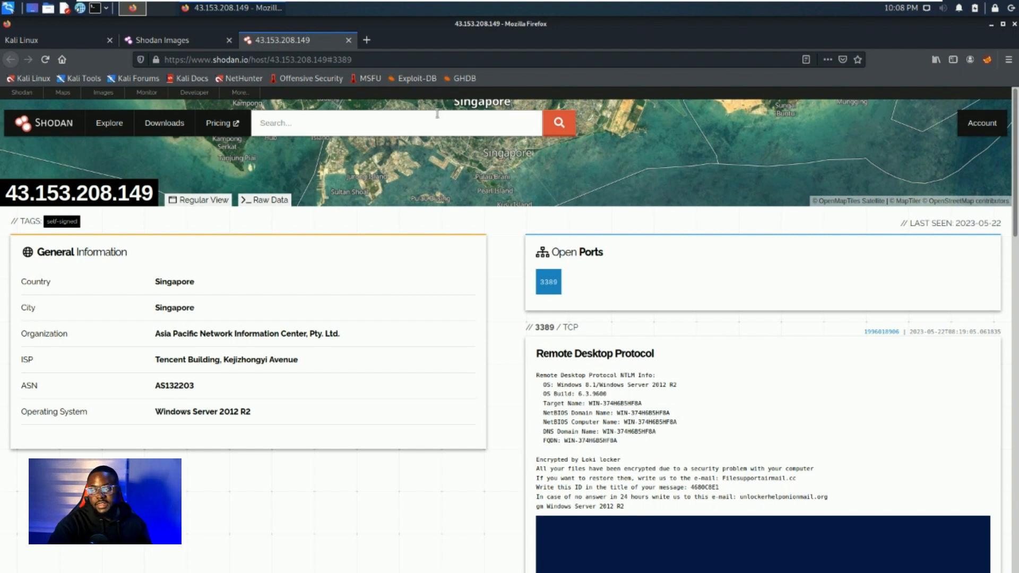
{"action": "mouse_move", "coordinate": [452, 204]}
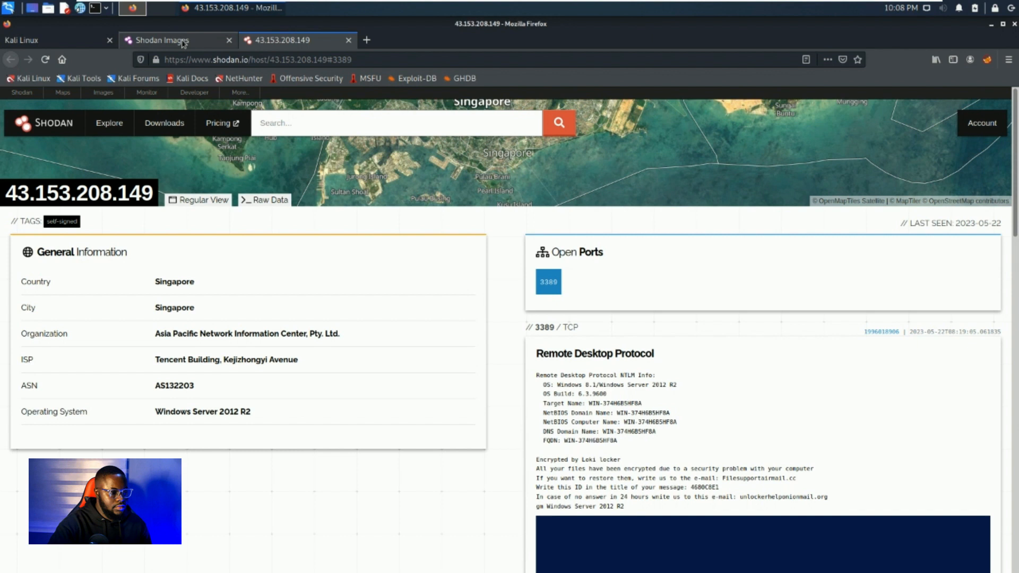
- Enter the query 'encrypted has_screenshot:1 -screenshot.label:blank' in the search bar
{"action": "type", "text": "encrypted has_"}
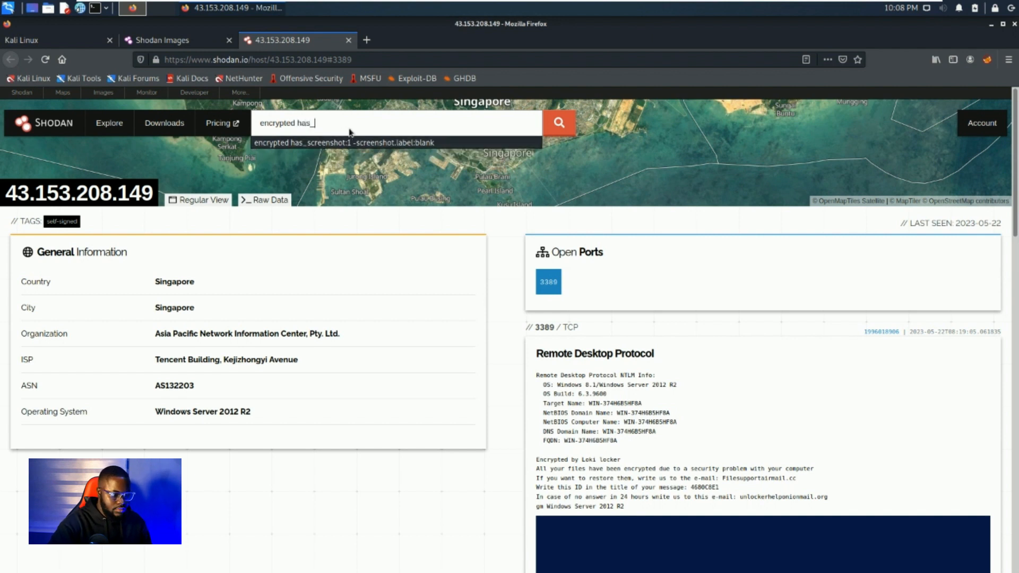
{"action": "type", "text": "screenshot:1 -screenshot"}
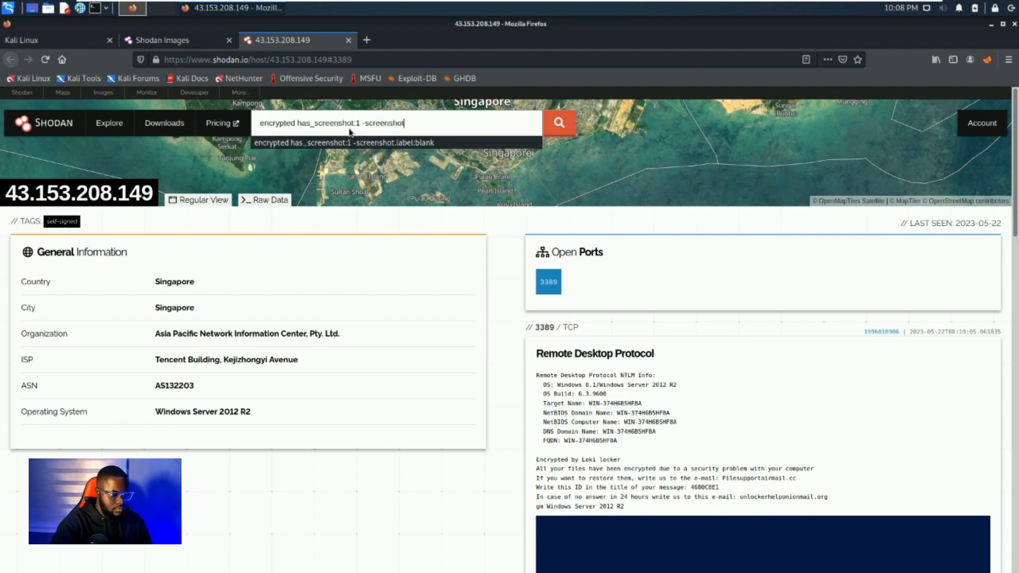
{"action": "type", "text": "label:"}
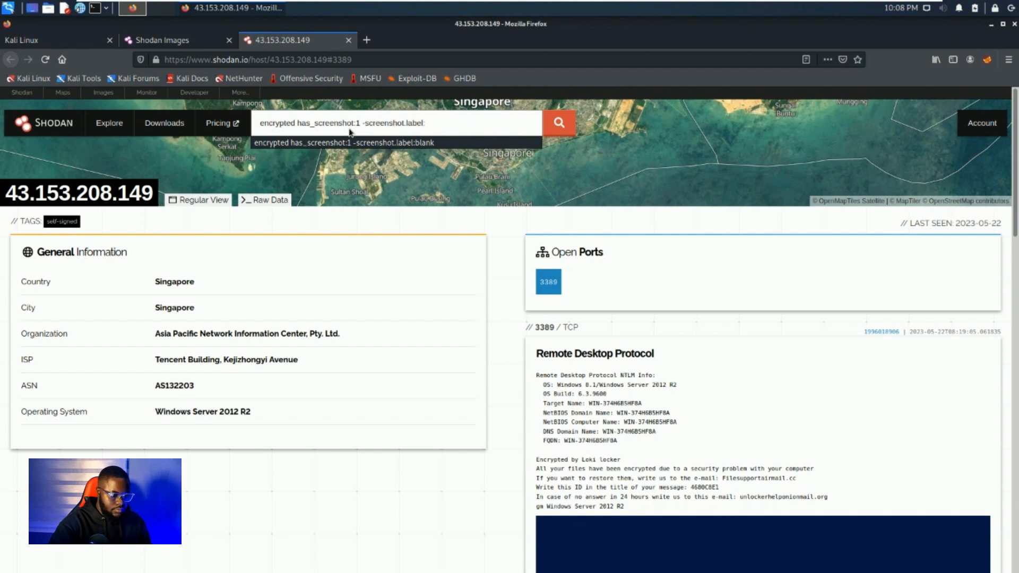
{"action": "type", "text": "blank"}
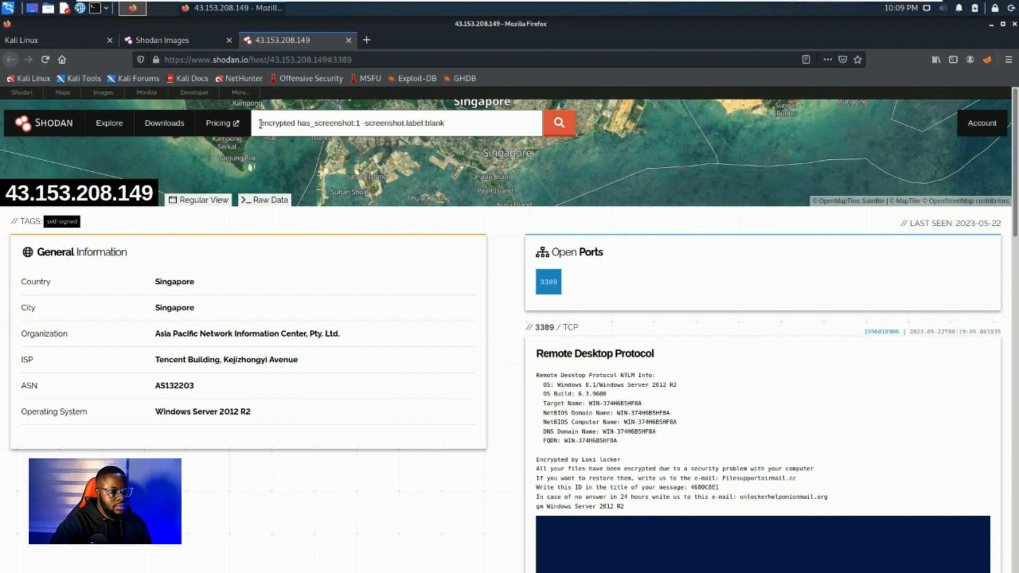
{"action": "double_click", "coordinate": [276, 122]}
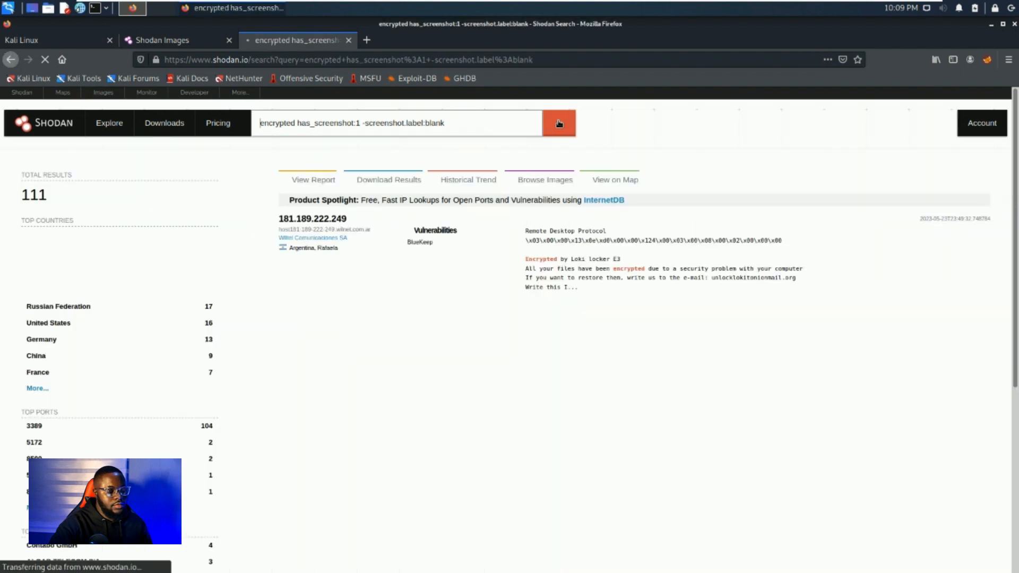
- Run the encrypted-with-screenshots search, loading 111 results and the top-countries map
{"action": "left_click", "coordinate": [558, 122]}
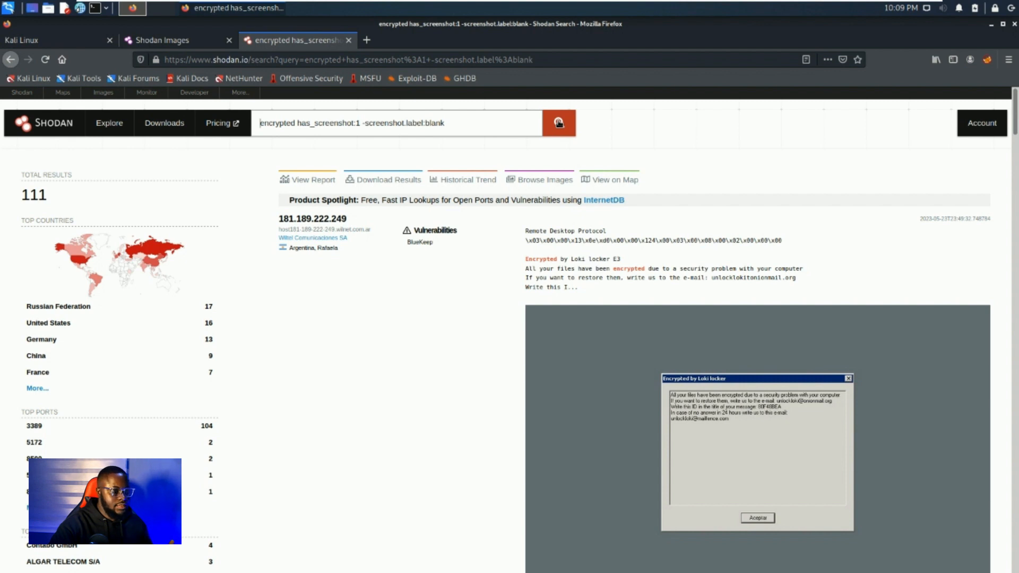
{"action": "mouse_move", "coordinate": [293, 341]}
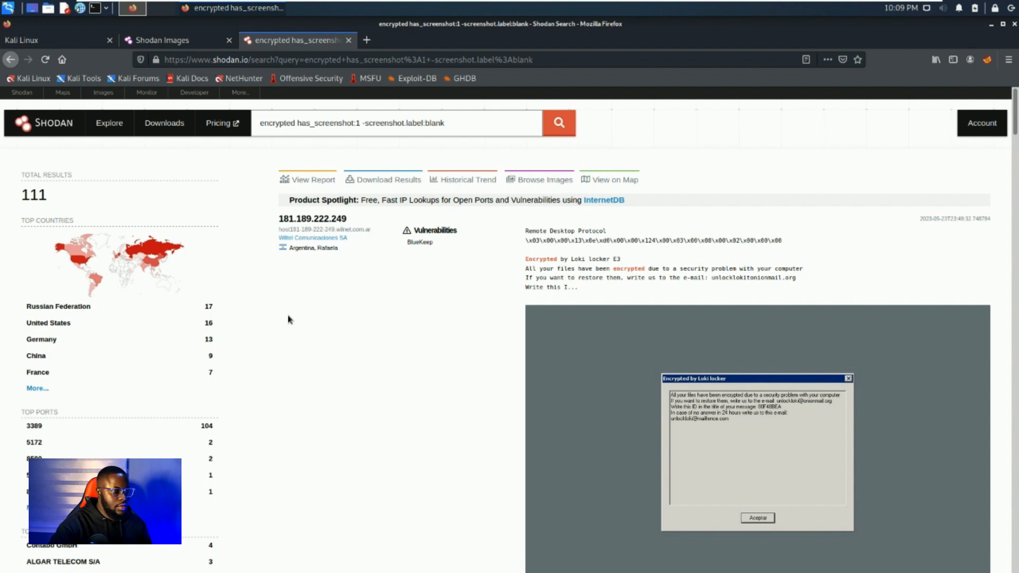
{"action": "mouse_move", "coordinate": [73, 256]}
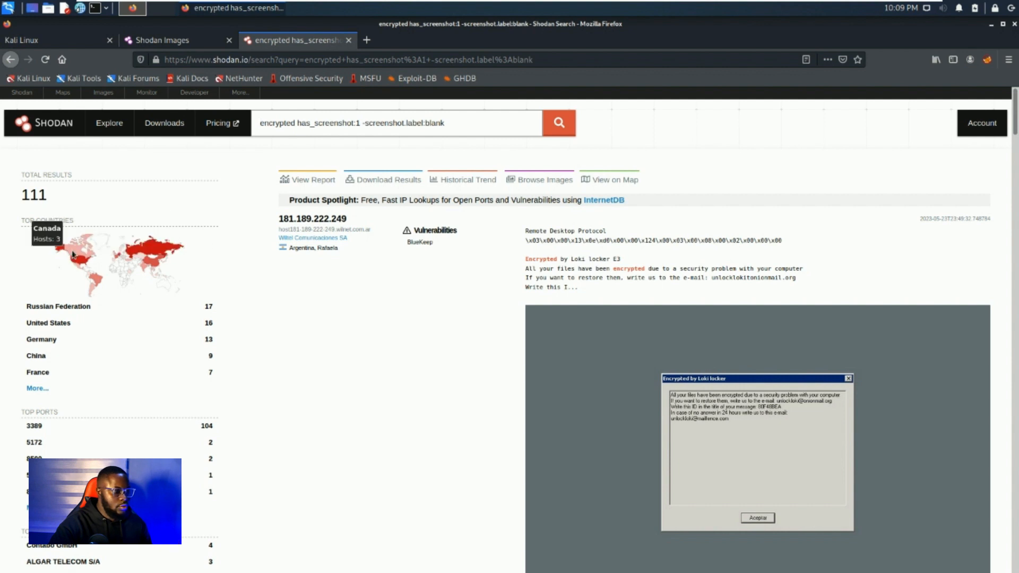
{"action": "mouse_move", "coordinate": [63, 255]}
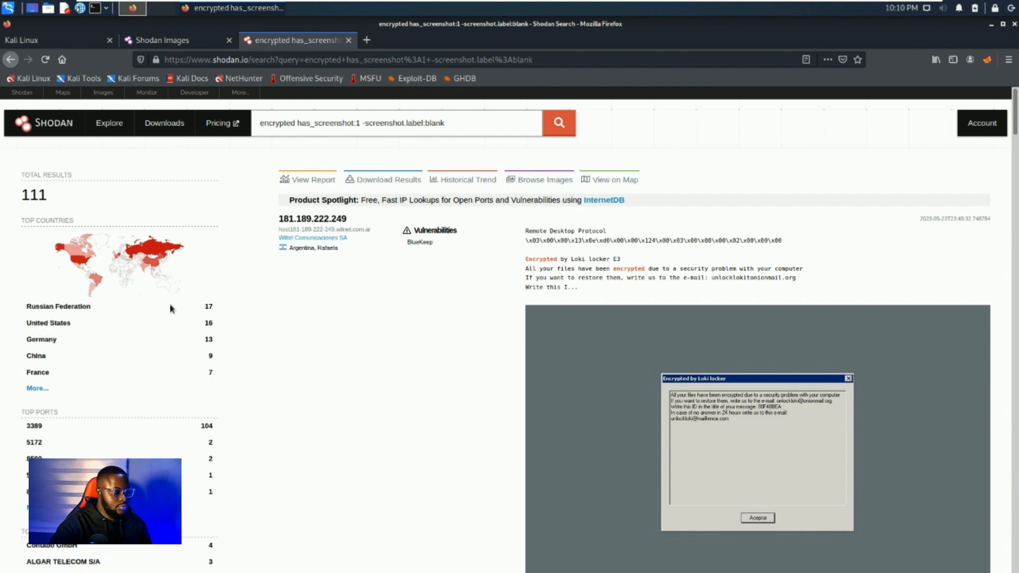
{"action": "scroll", "scroll_direction": "down", "scroll_amount": 3}
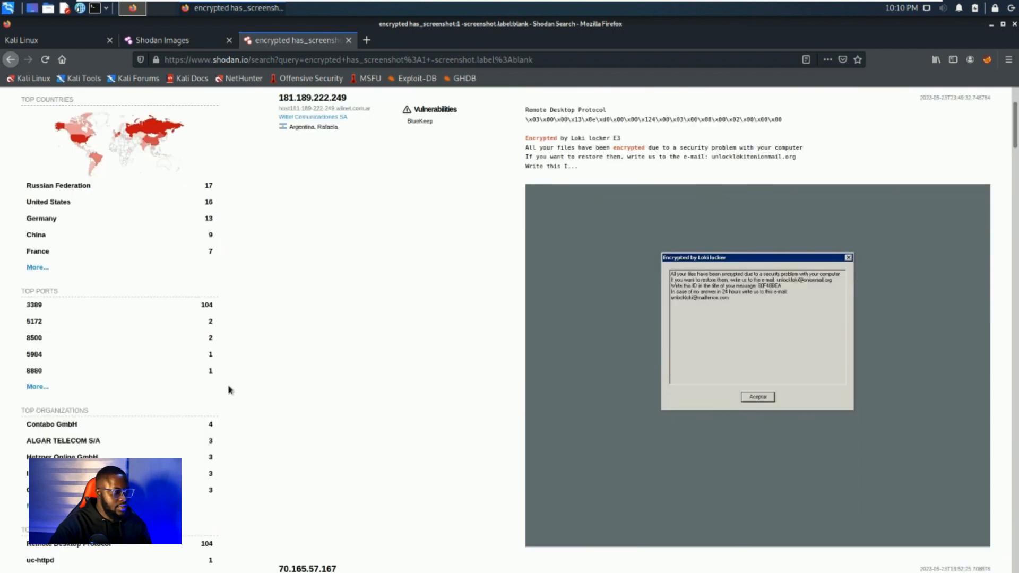
{"action": "mouse_move", "coordinate": [46, 312]}
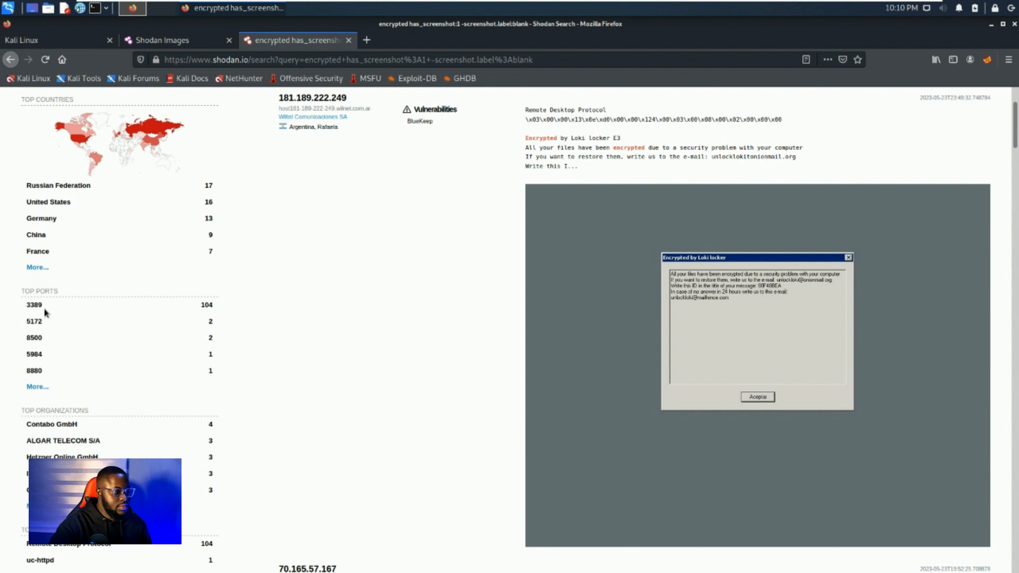
{"action": "scroll", "scroll_direction": "down", "scroll_amount": 3}
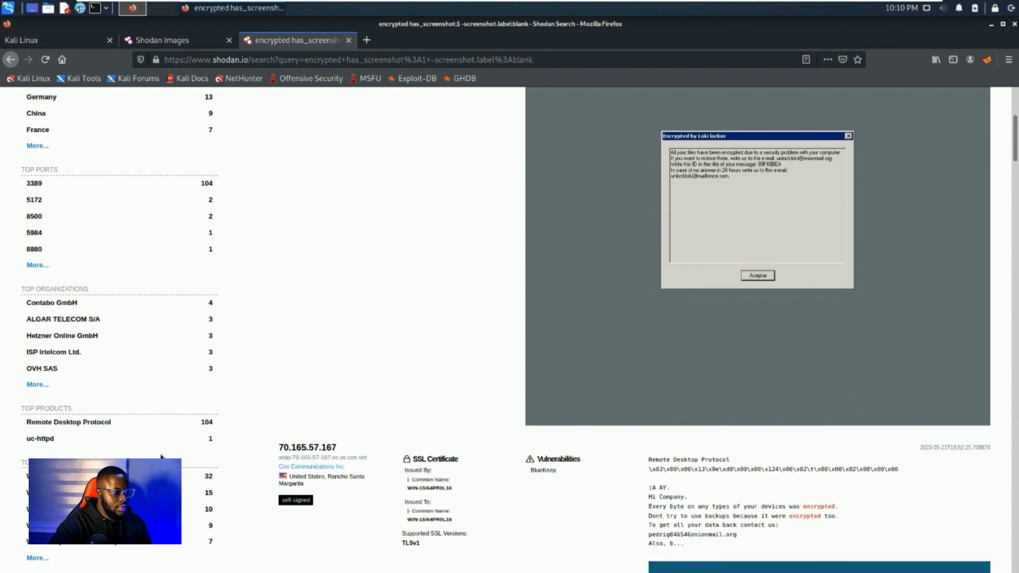
{"action": "scroll", "scroll_direction": "down", "scroll_amount": 3}
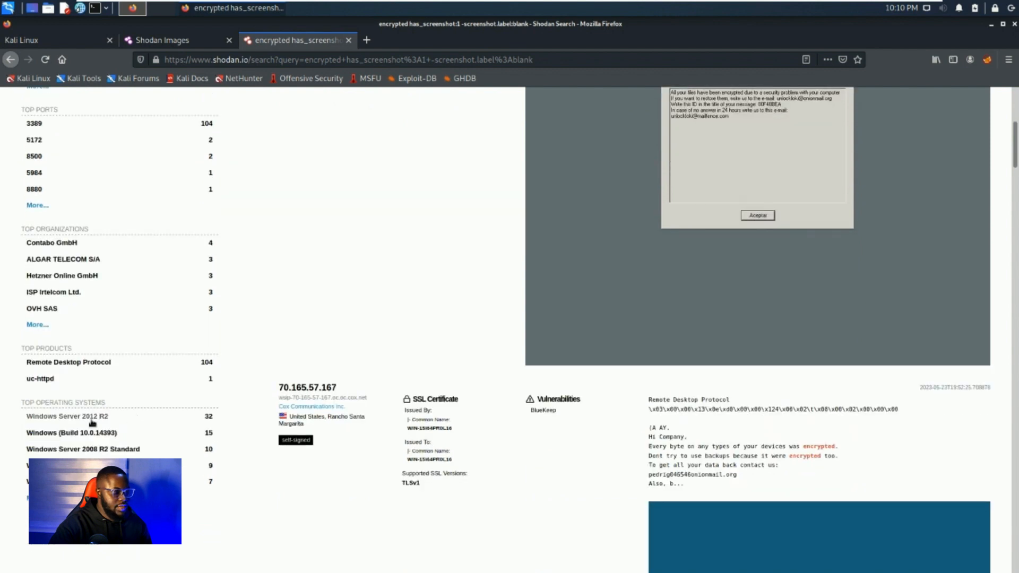
{"action": "mouse_move", "coordinate": [199, 426]}
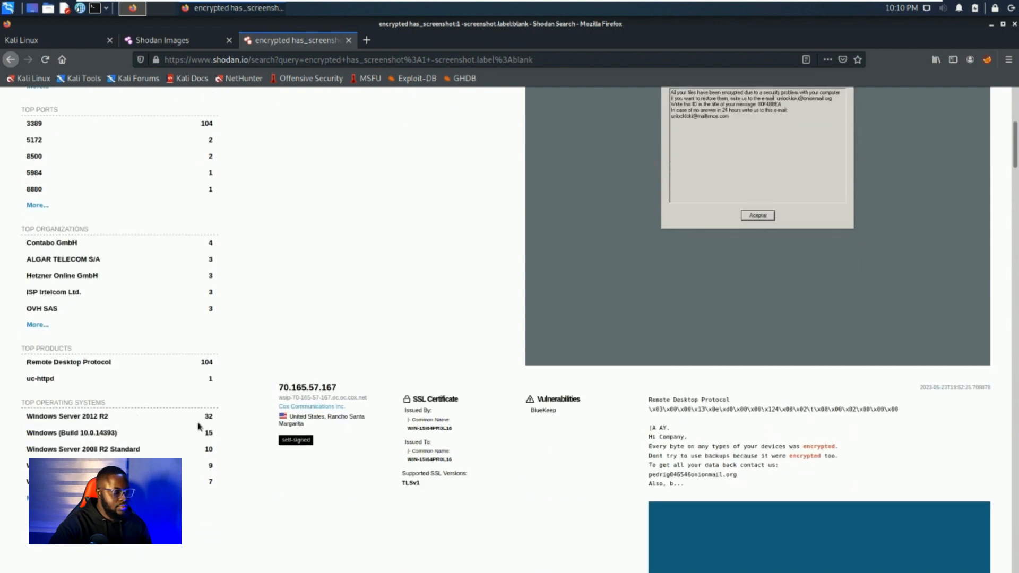
{"action": "mouse_move", "coordinate": [171, 430]}
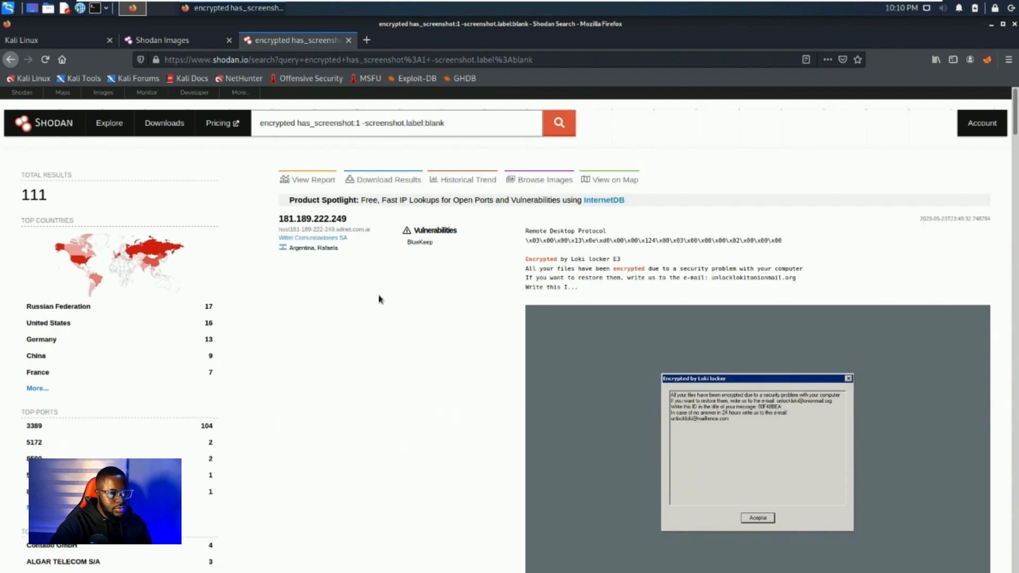
{"action": "mouse_move", "coordinate": [328, 331]}
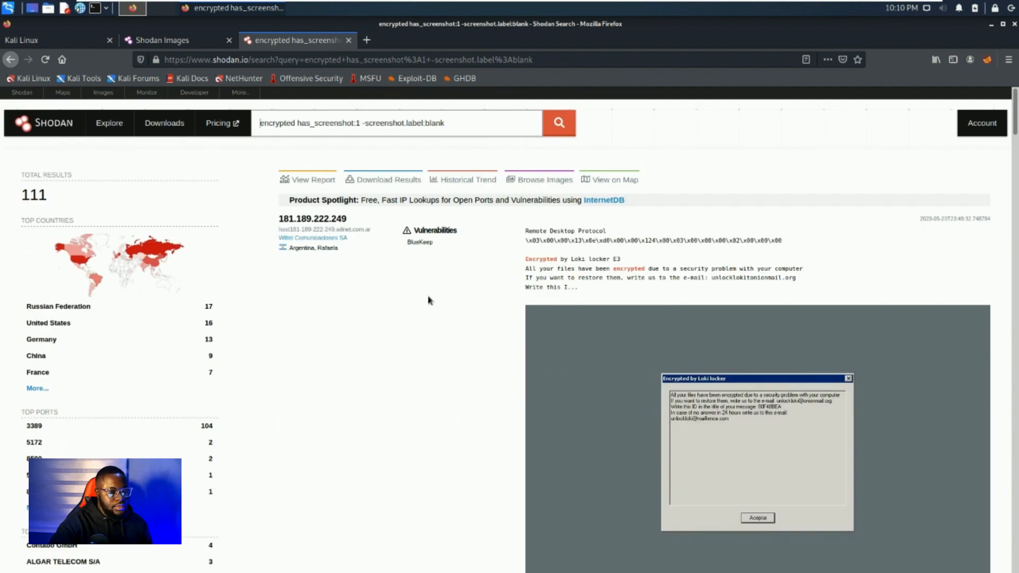
{"action": "mouse_move", "coordinate": [255, 216]}
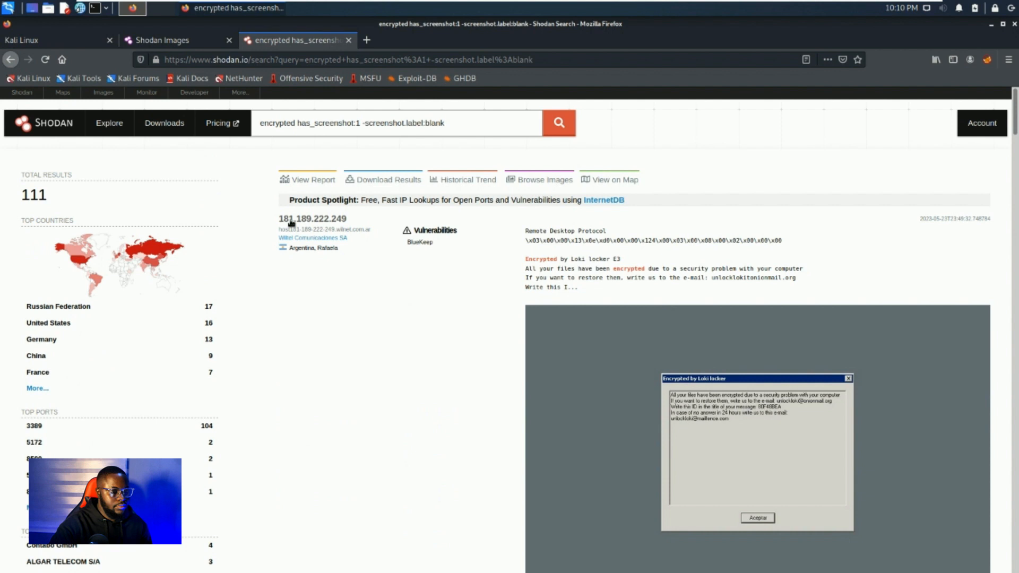
{"action": "mouse_move", "coordinate": [353, 239]}
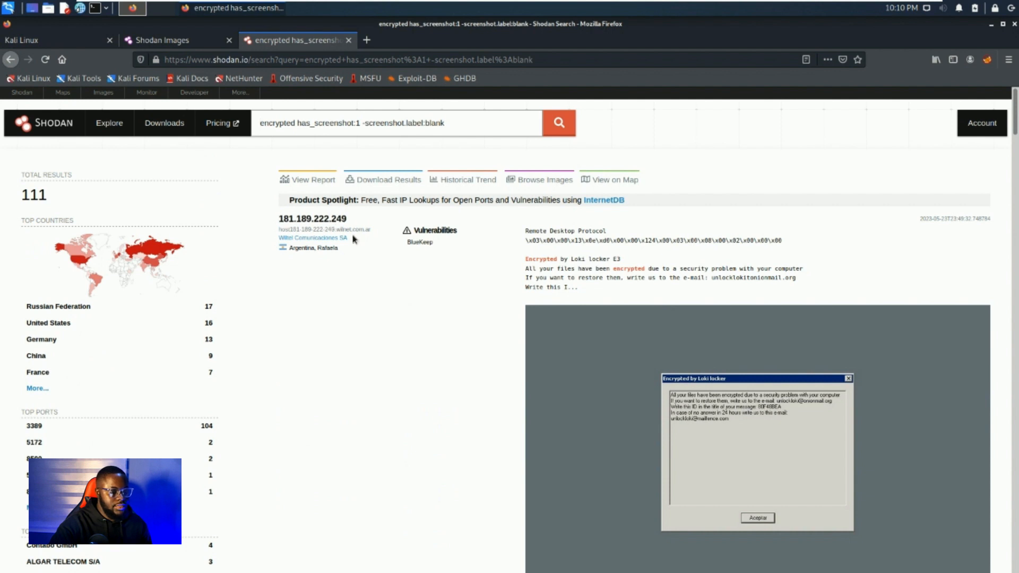
{"action": "mouse_move", "coordinate": [325, 249]}
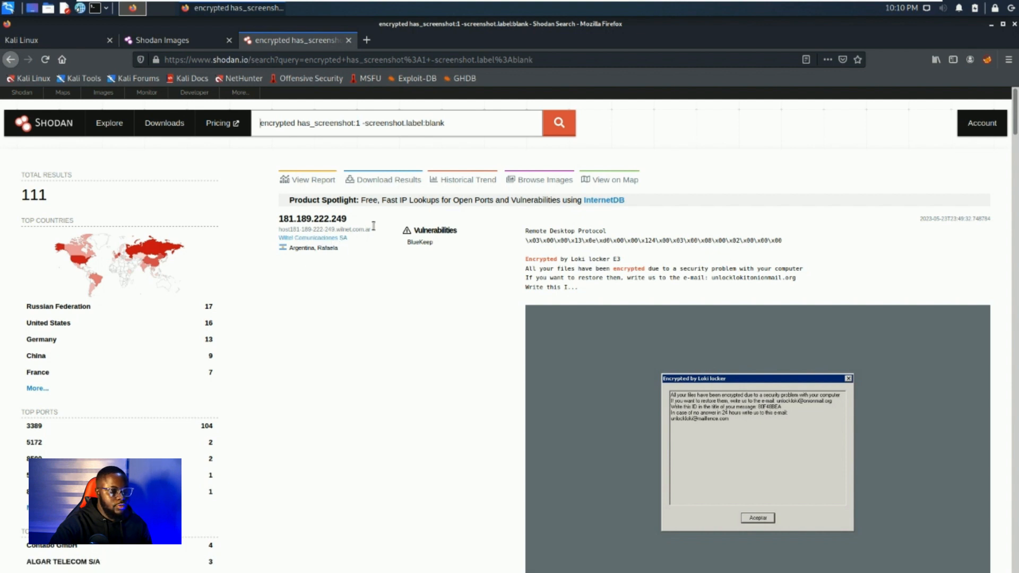
{"action": "mouse_move", "coordinate": [437, 257]}
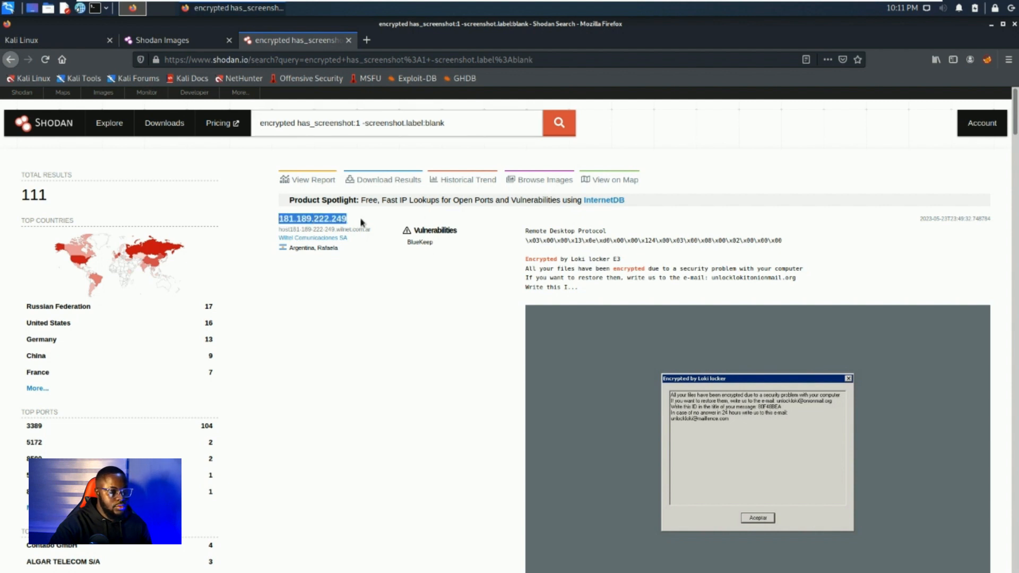
{"action": "mouse_move", "coordinate": [395, 228]}
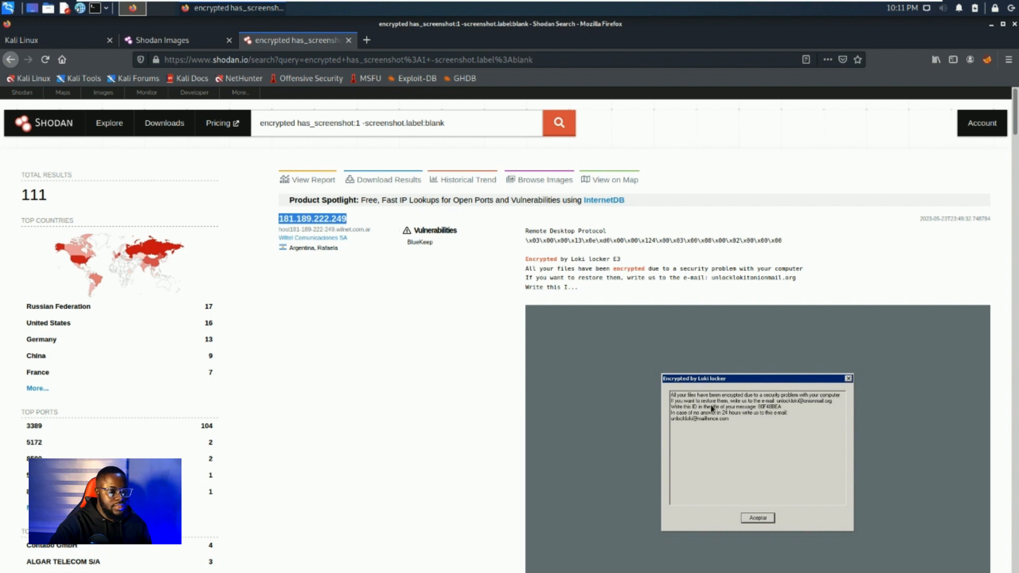
{"action": "scroll", "scroll_direction": "down", "scroll_amount": 3}
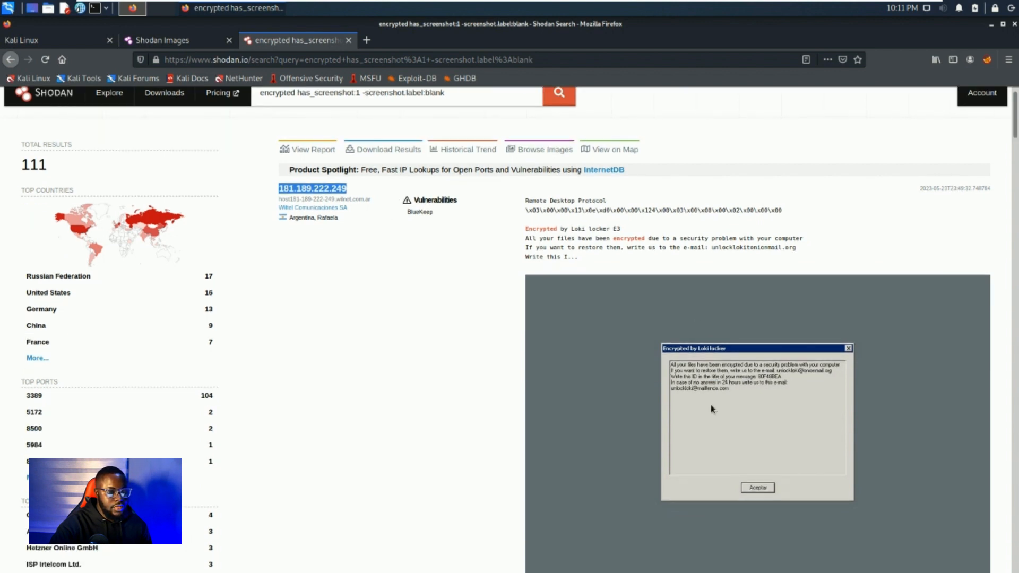
{"action": "mouse_move", "coordinate": [397, 244]}
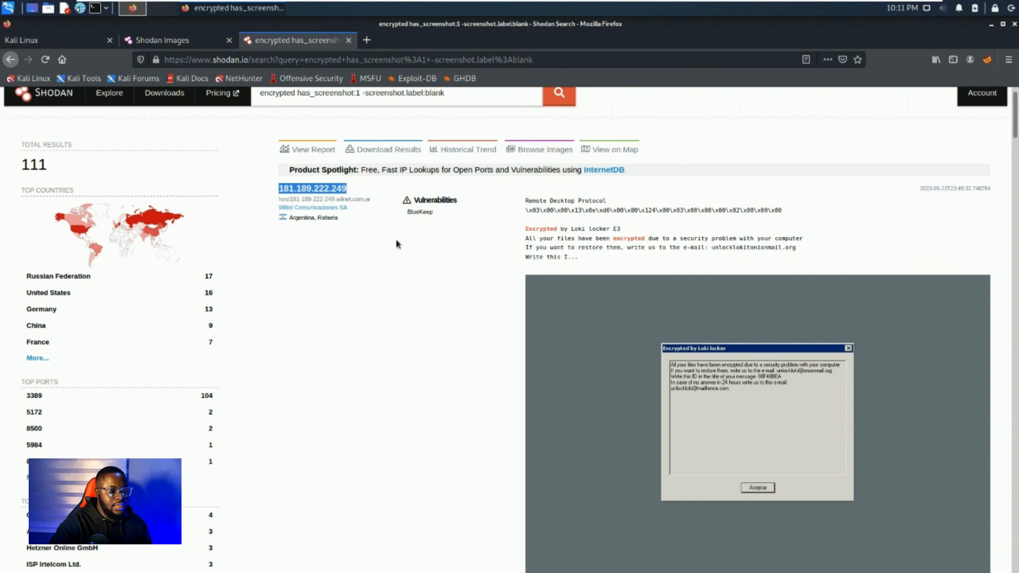
{"action": "mouse_move", "coordinate": [440, 223]}
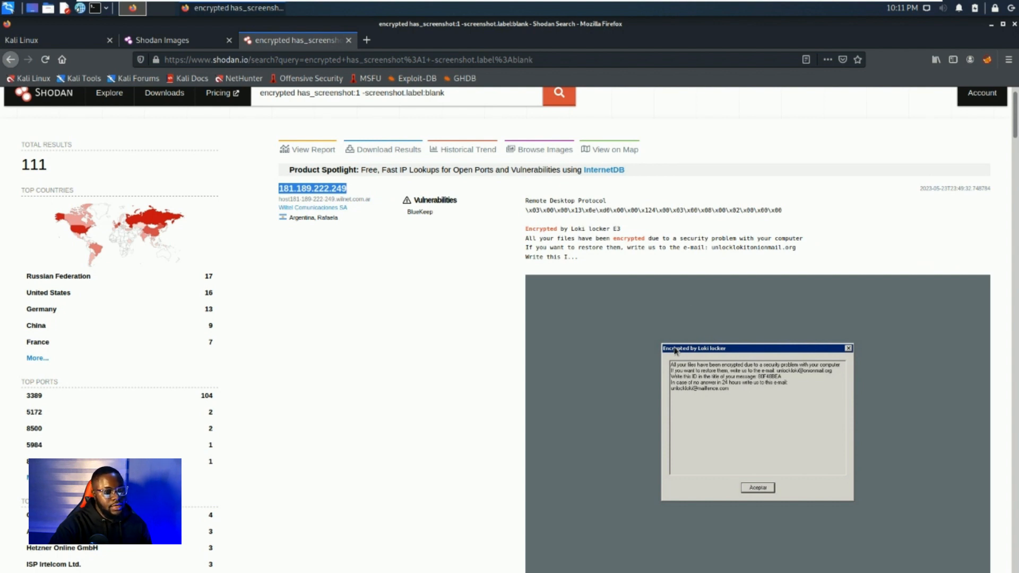
{"action": "scroll", "scroll_direction": "down", "scroll_amount": 3}
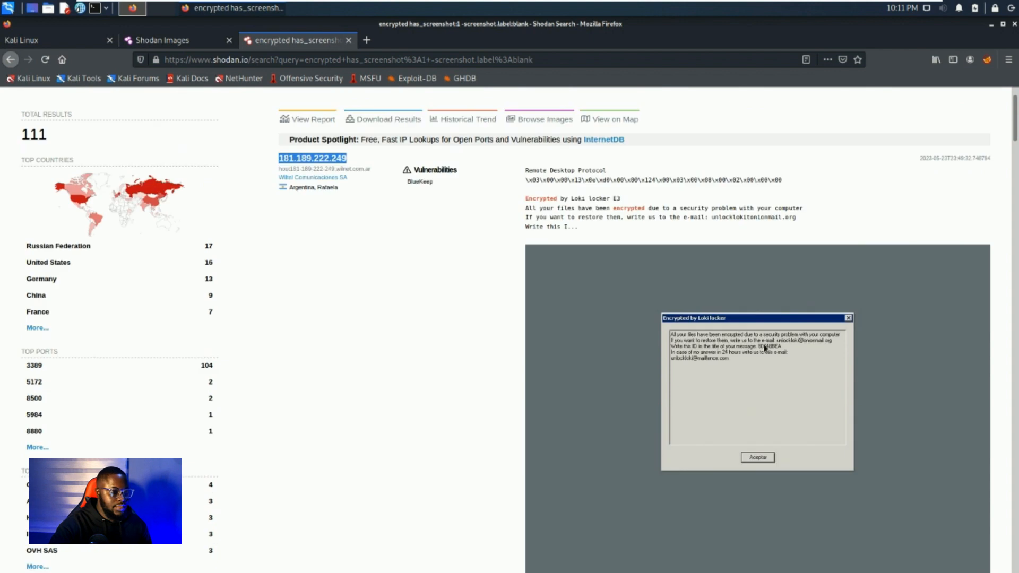